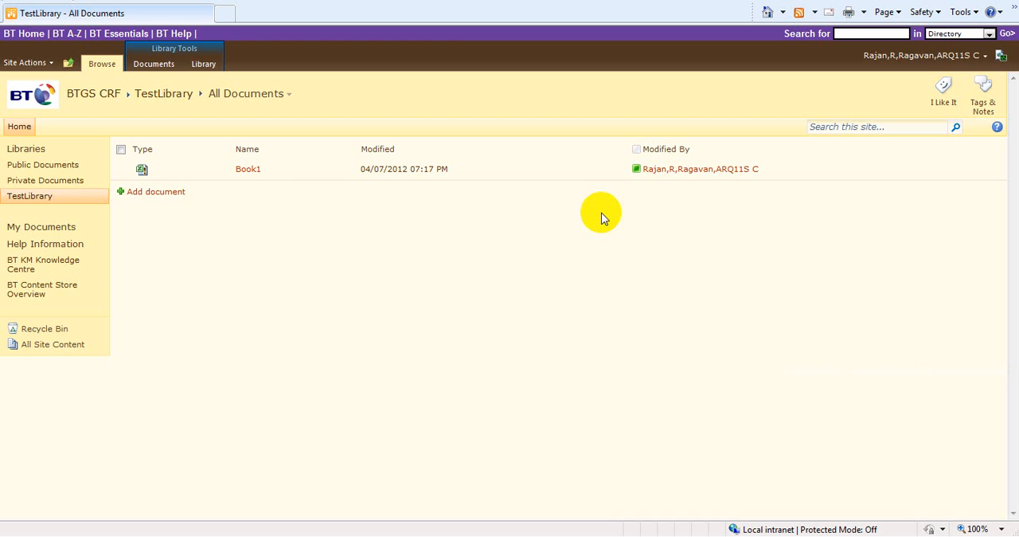
pyautogui.moveTo(279, 200)
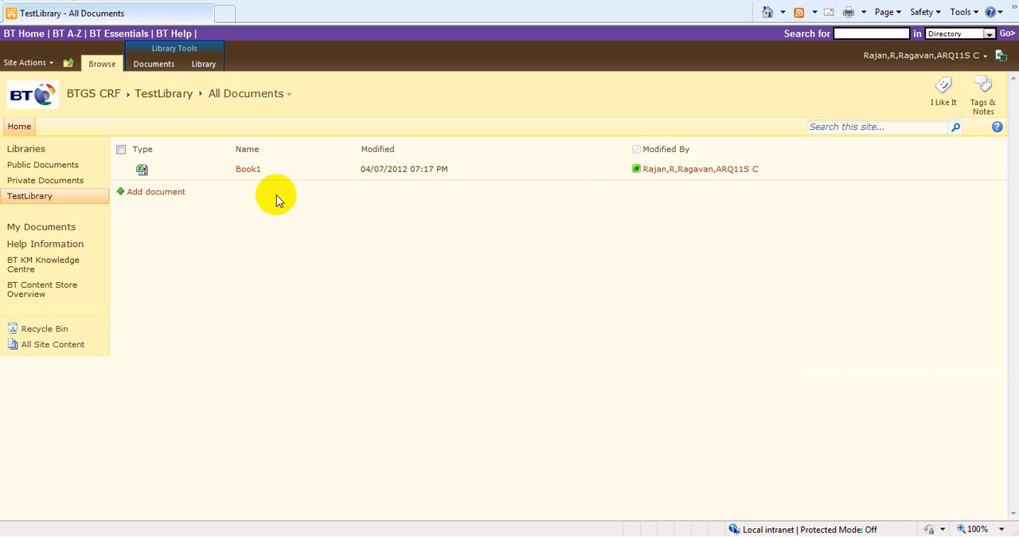
# Select all TestLibrary items and open the library's Library Permissions page.
pyautogui.click(349, 169)
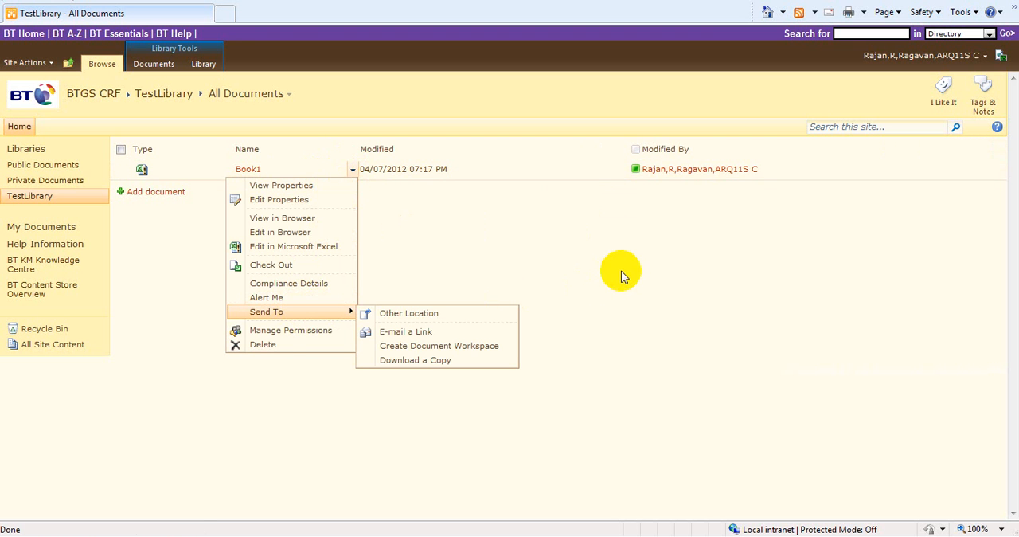
pyautogui.click(621, 270)
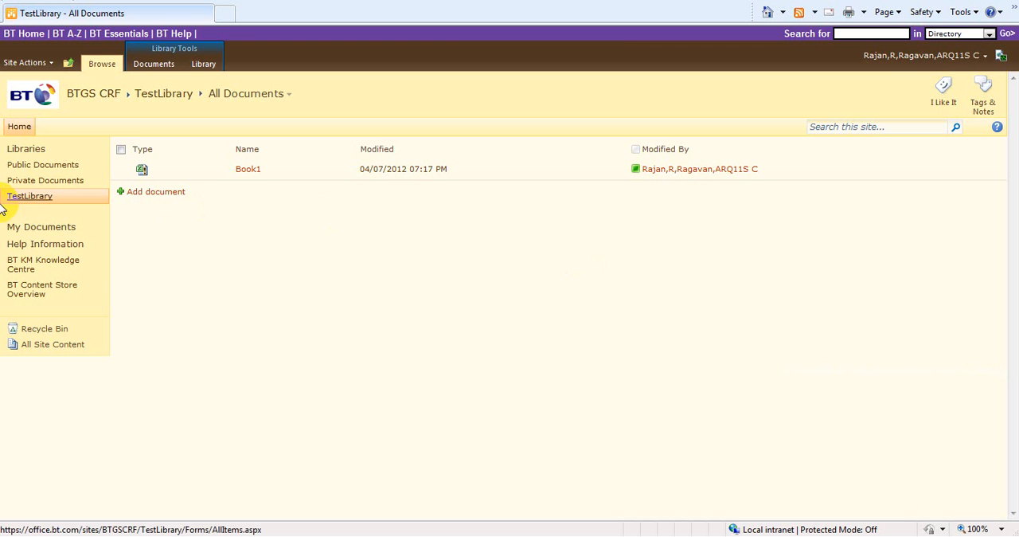
pyautogui.moveTo(29, 196)
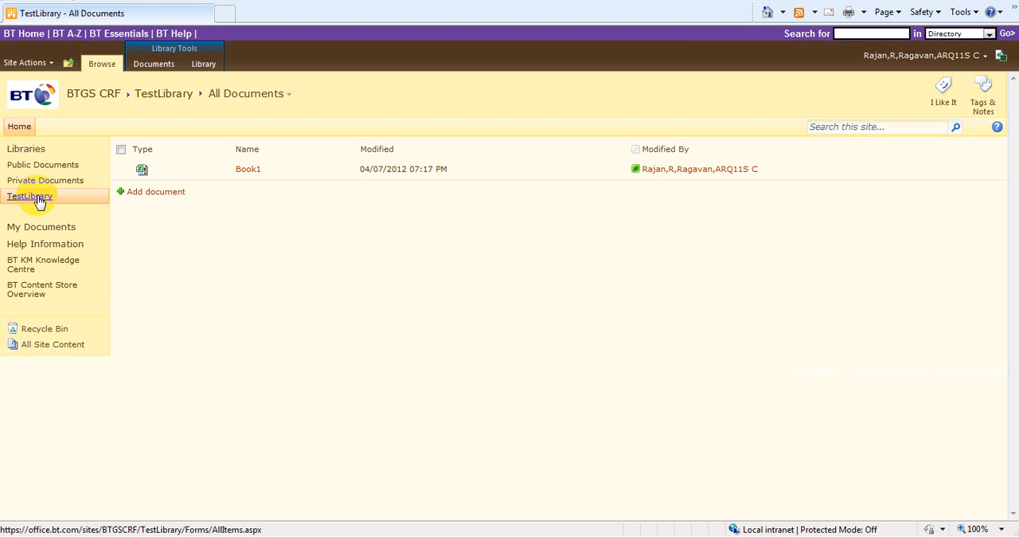
pyautogui.moveTo(292, 169)
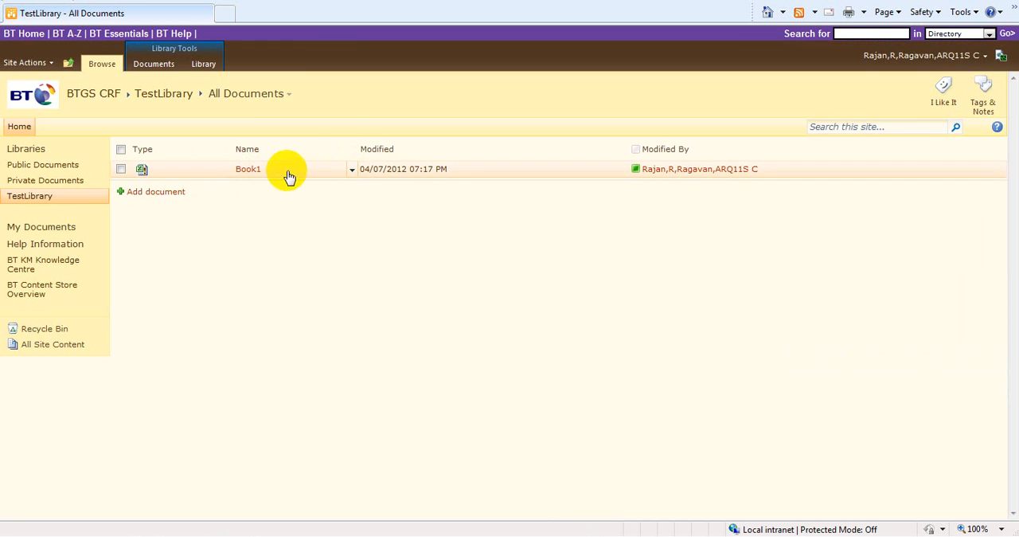
pyautogui.moveTo(350, 169)
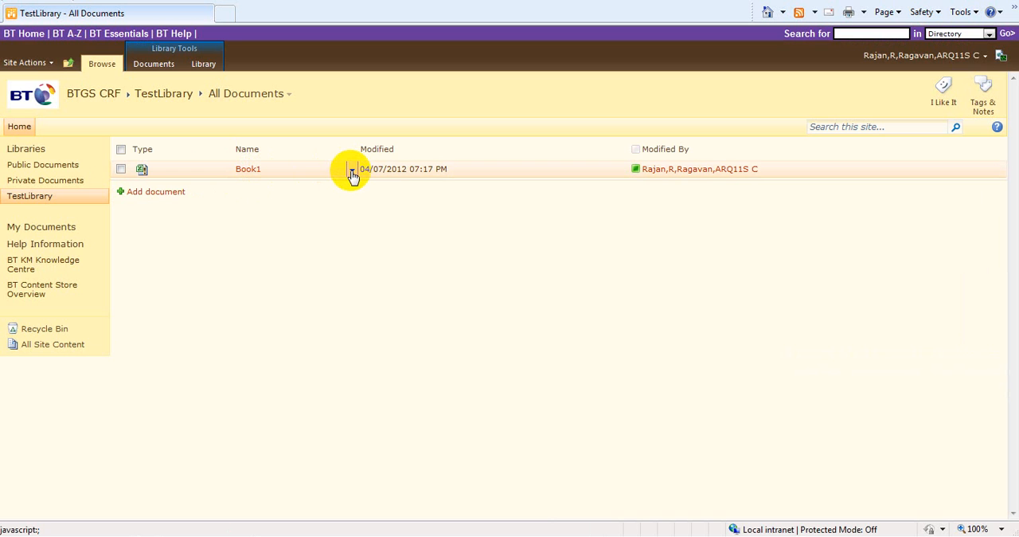
pyautogui.moveTo(353, 173)
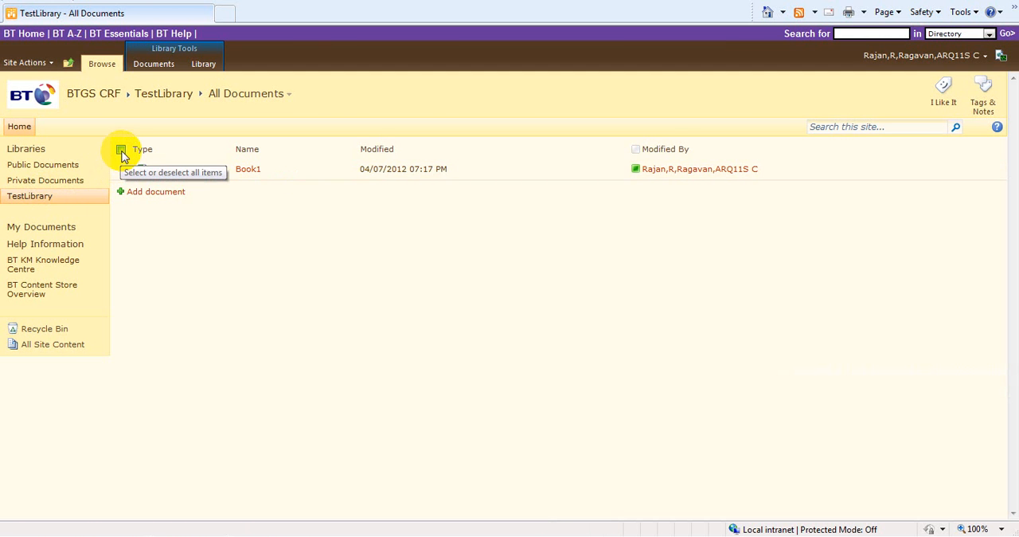
pyautogui.click(121, 149)
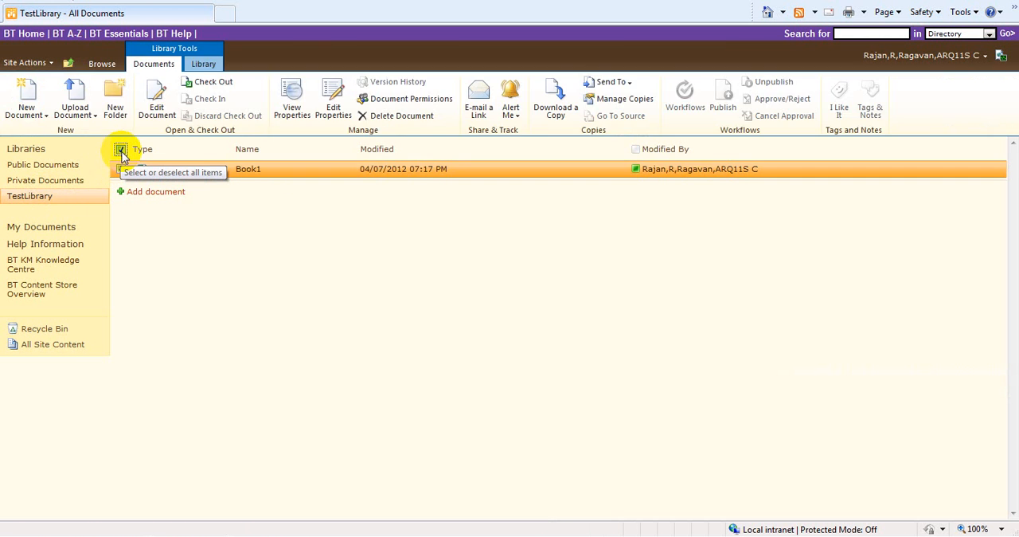
pyautogui.click(121, 149)
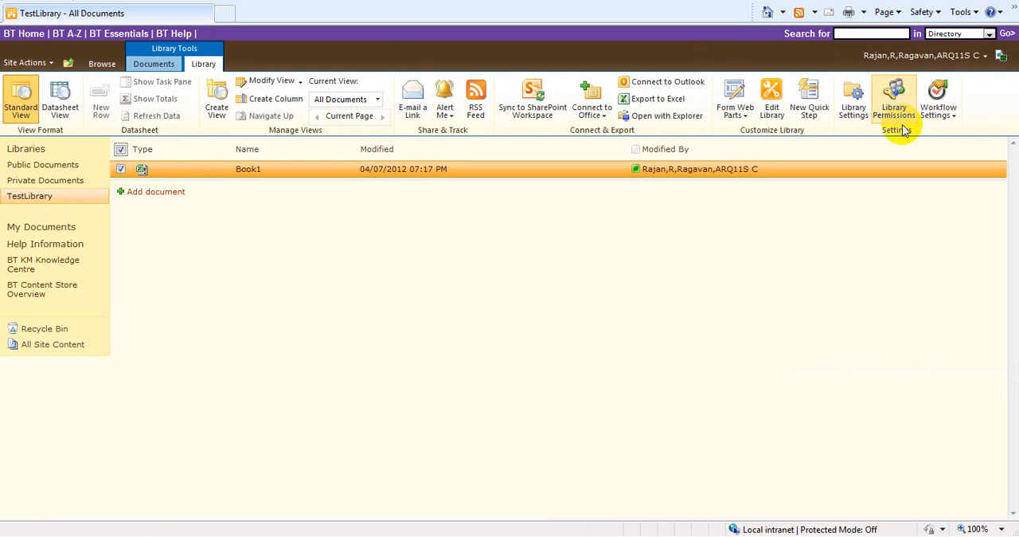
pyautogui.moveTo(894, 95)
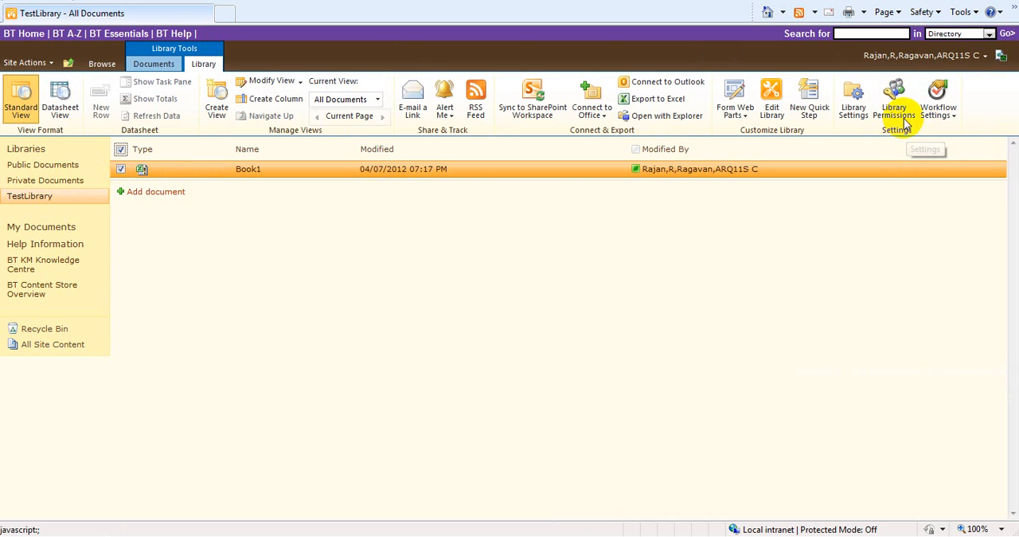
pyautogui.click(894, 95)
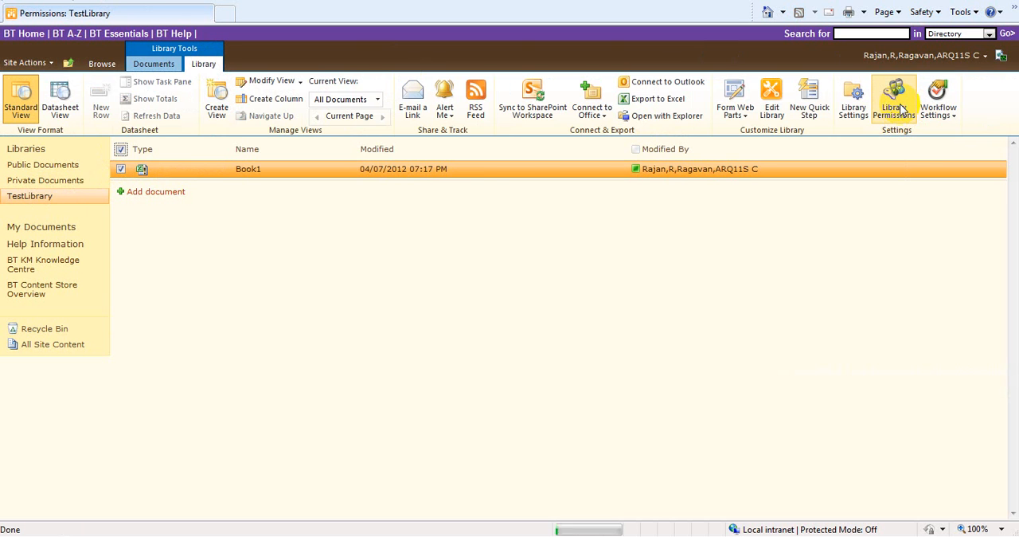
# Load TestLibrary's permissions, showing the BTGS CRF Members, Owners and Visitors groups.
pyautogui.click(893, 96)
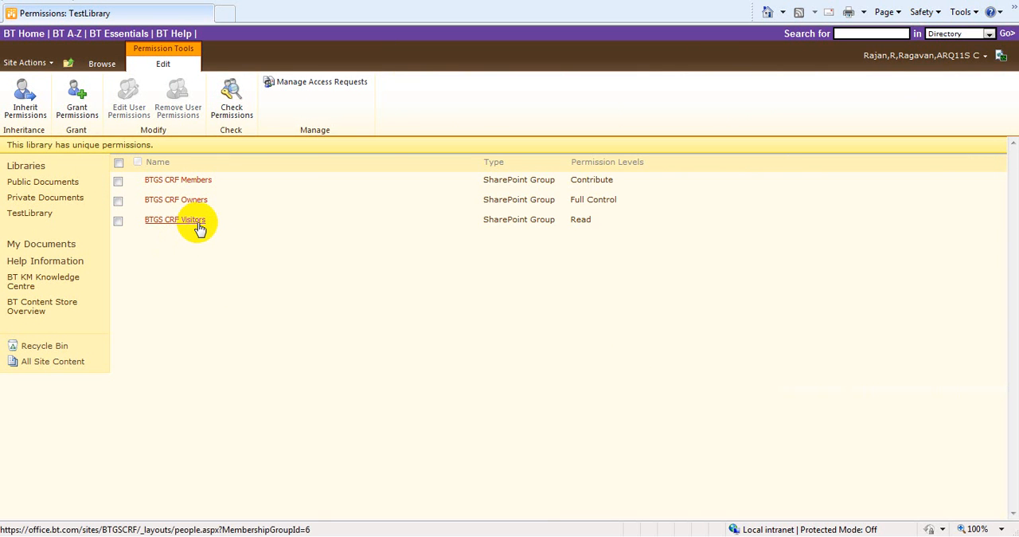
pyautogui.moveTo(612, 226)
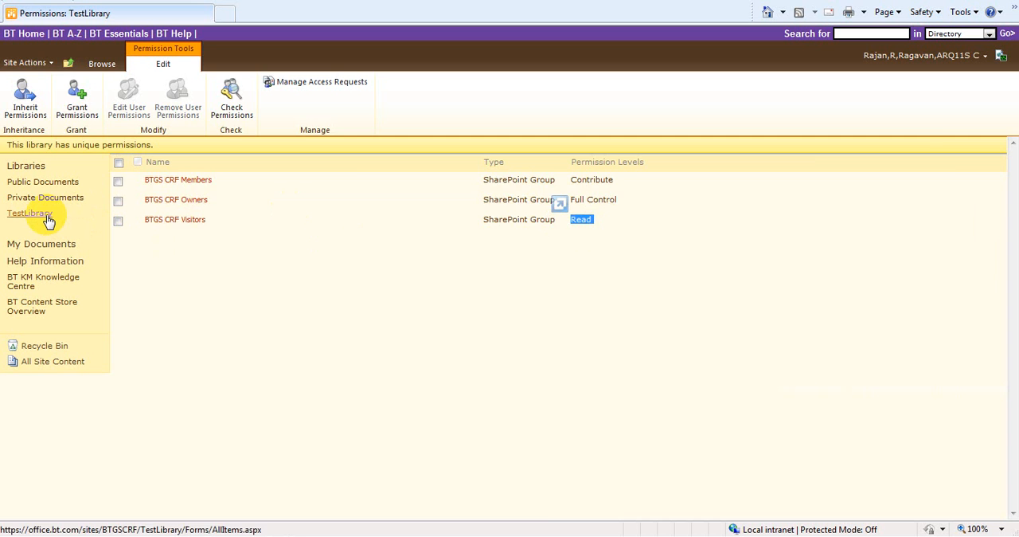
# Go back to the TestLibrary list via Quick Launch and choose Site Actions > Edit Page.
pyautogui.click(29, 212)
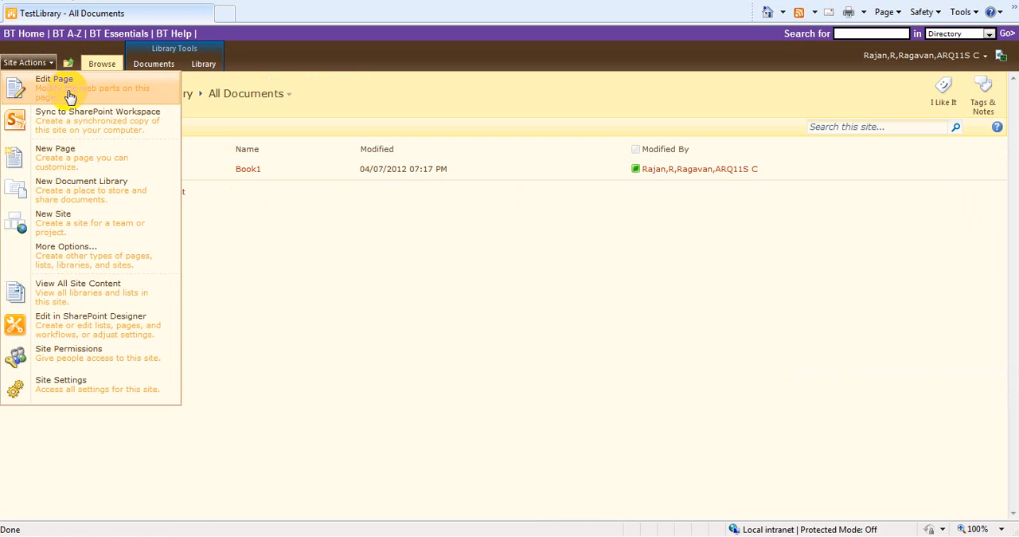
pyautogui.click(53, 78)
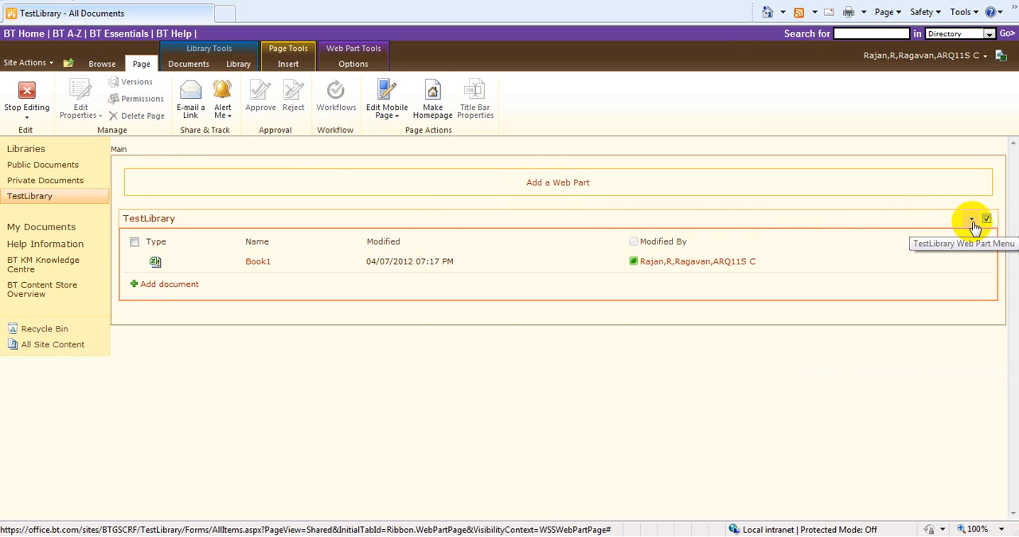
# Choose Edit Web Part from the TestLibrary web part's menu.
pyautogui.click(974, 220)
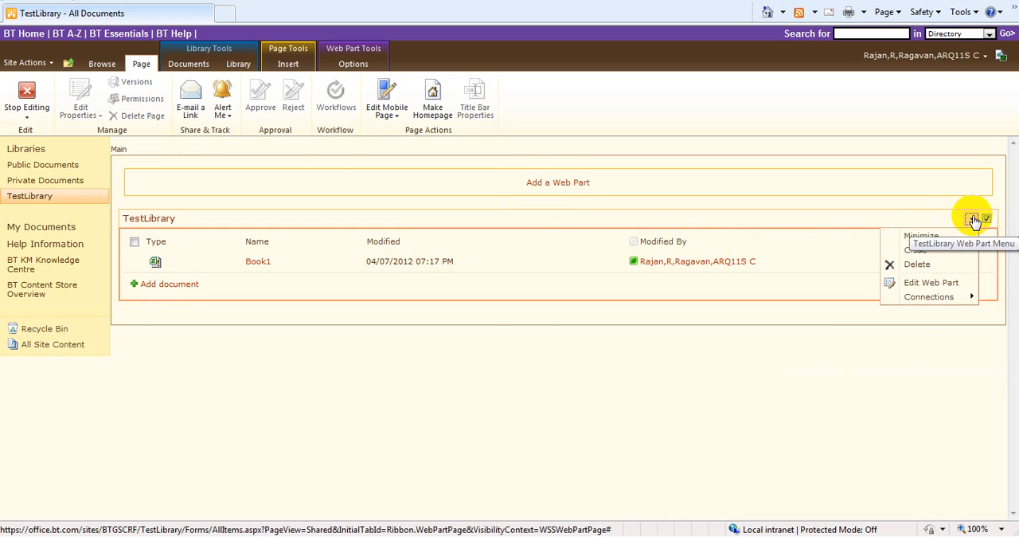
pyautogui.moveTo(930, 282)
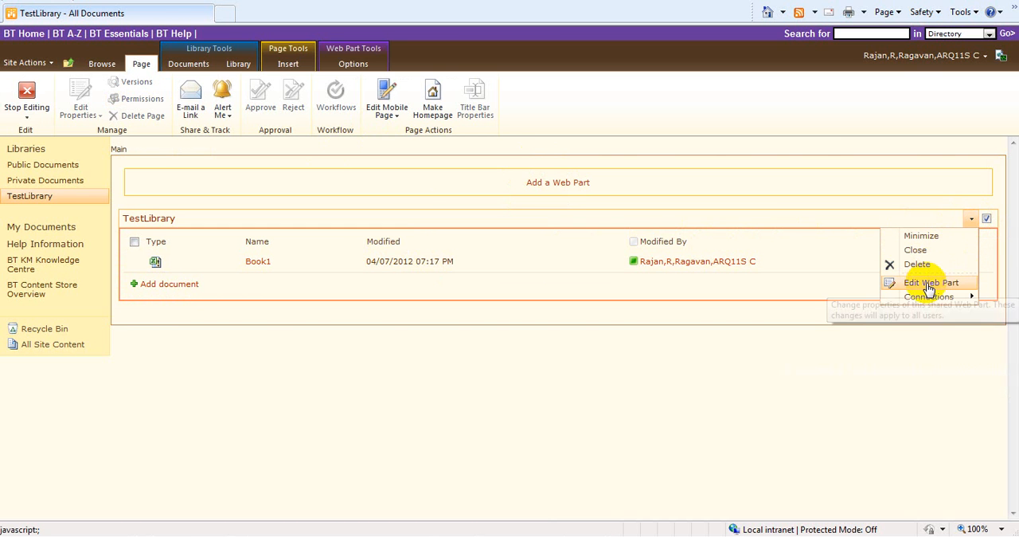
pyautogui.click(931, 282)
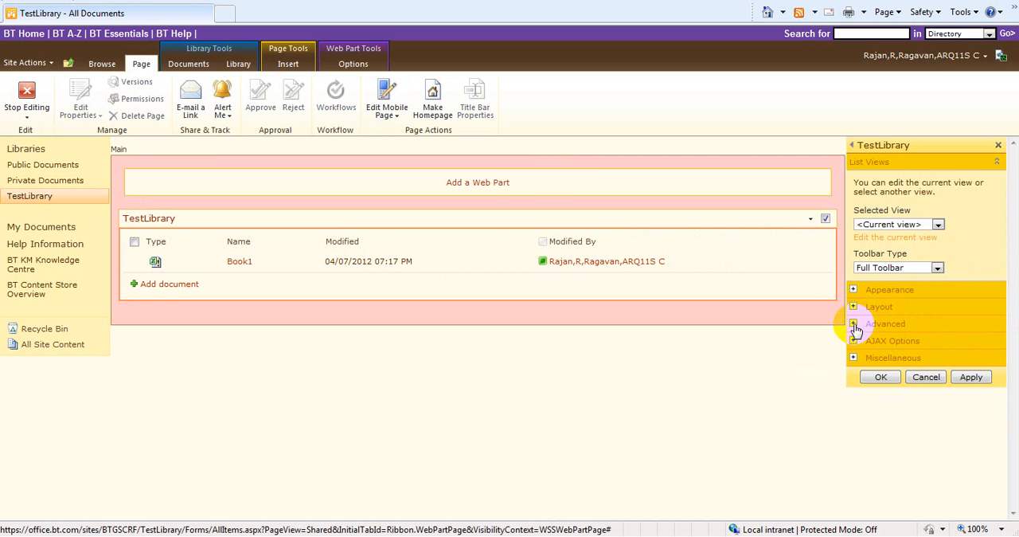
# Expand Advanced settings and open the Select Audiences picker for Target Audiences.
pyautogui.click(854, 323)
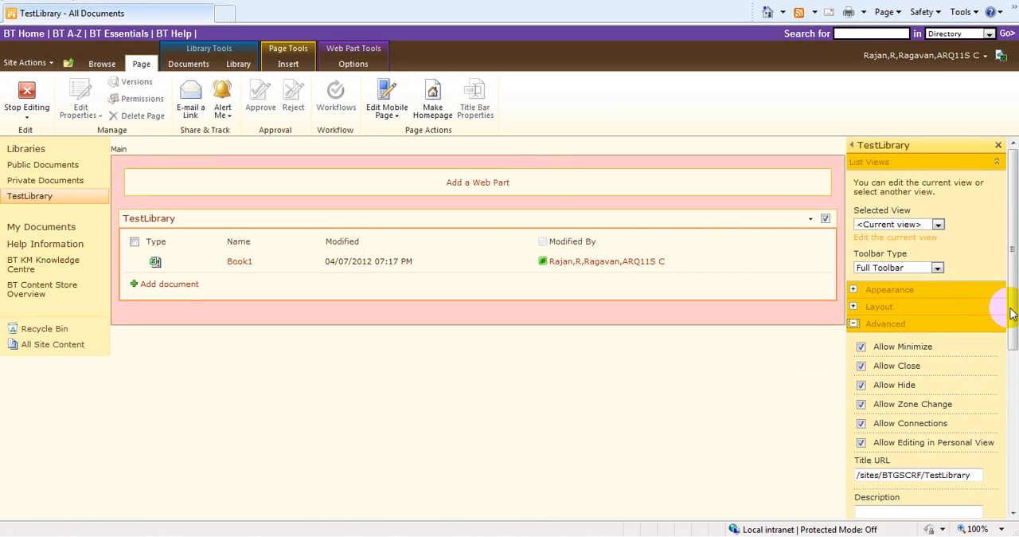
pyautogui.scroll(-3)
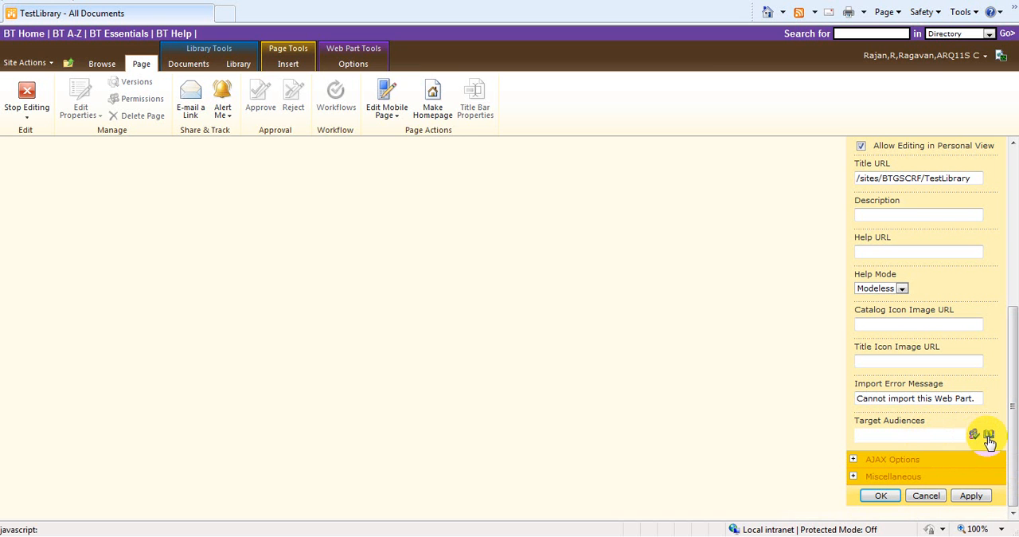
pyautogui.click(989, 435)
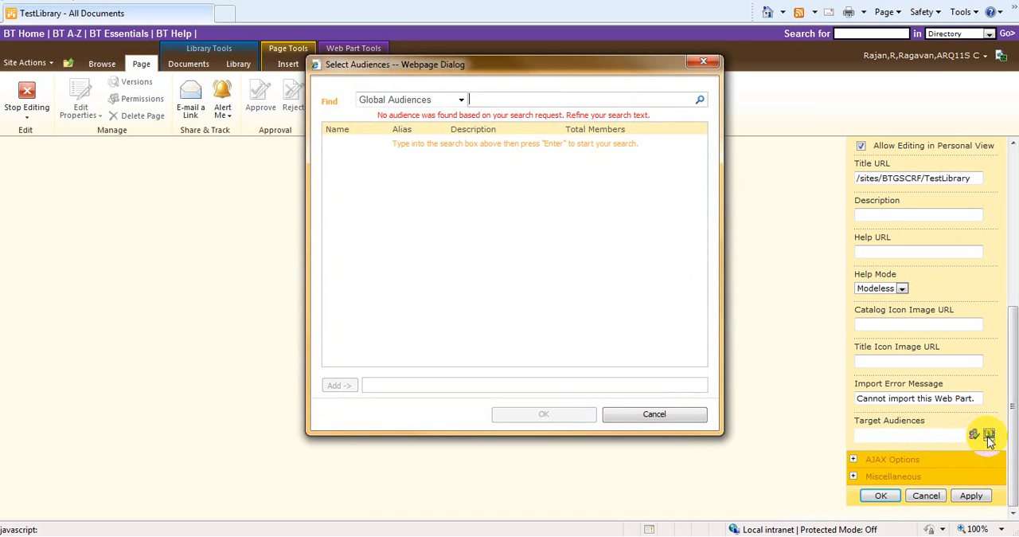
# Search SharePoint Groups for 'btgs' and set BTGS CRF Owners as the target audience.
pyautogui.click(460, 99)
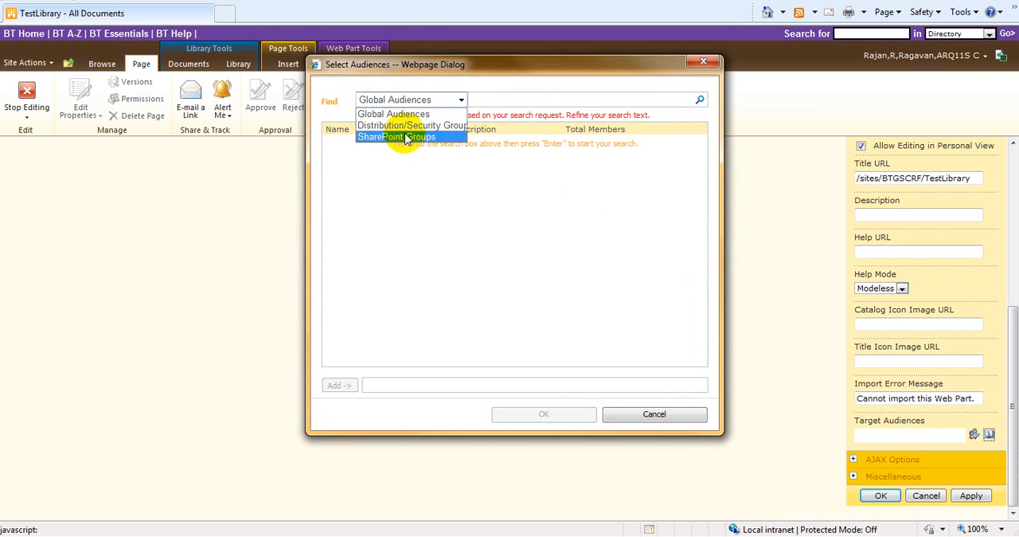
pyautogui.click(398, 136)
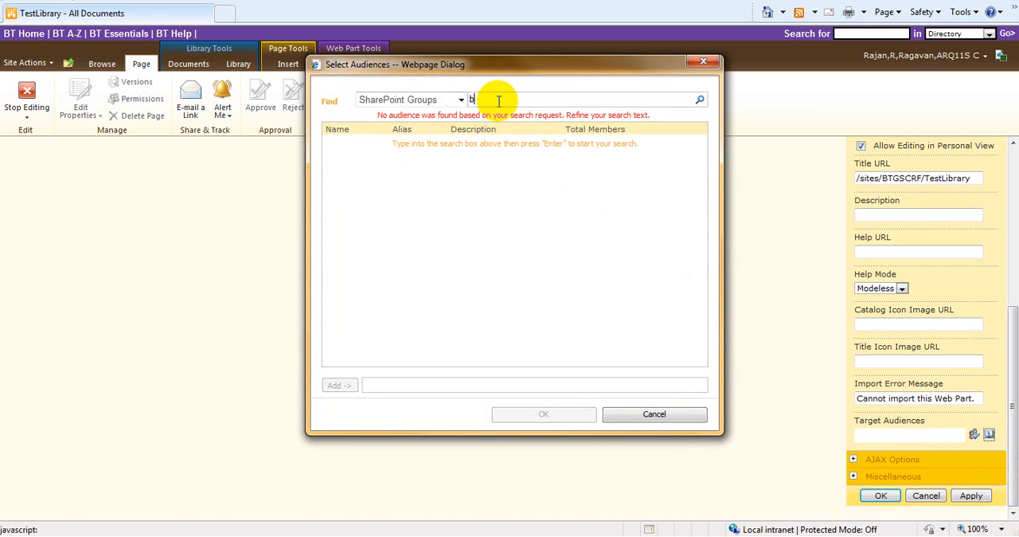
pyautogui.write('tgs')
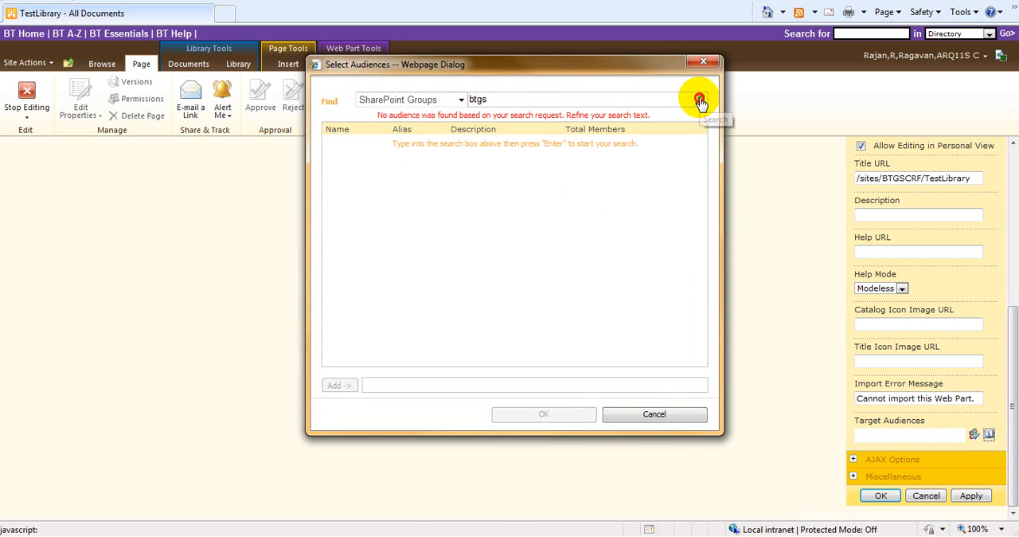
pyautogui.click(699, 98)
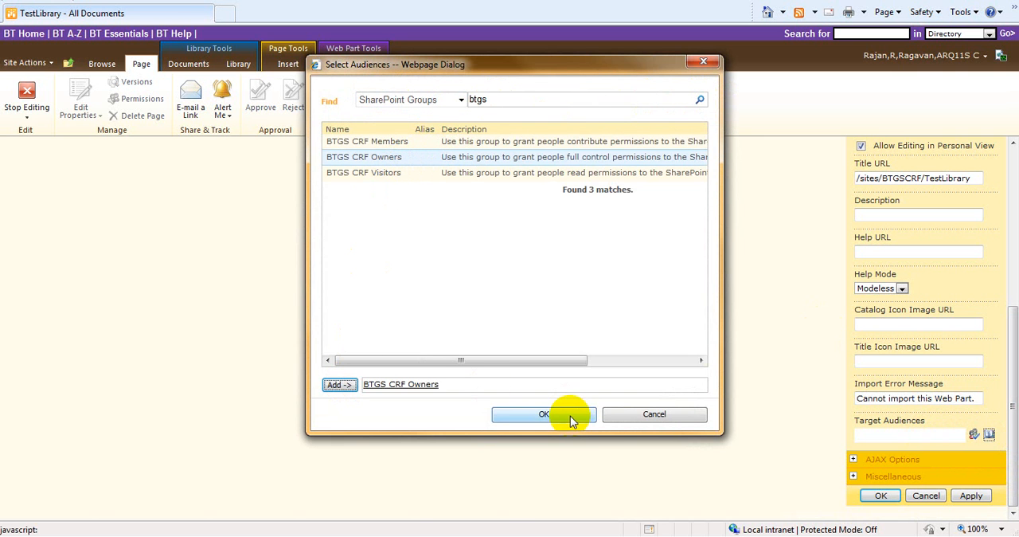
pyautogui.click(544, 413)
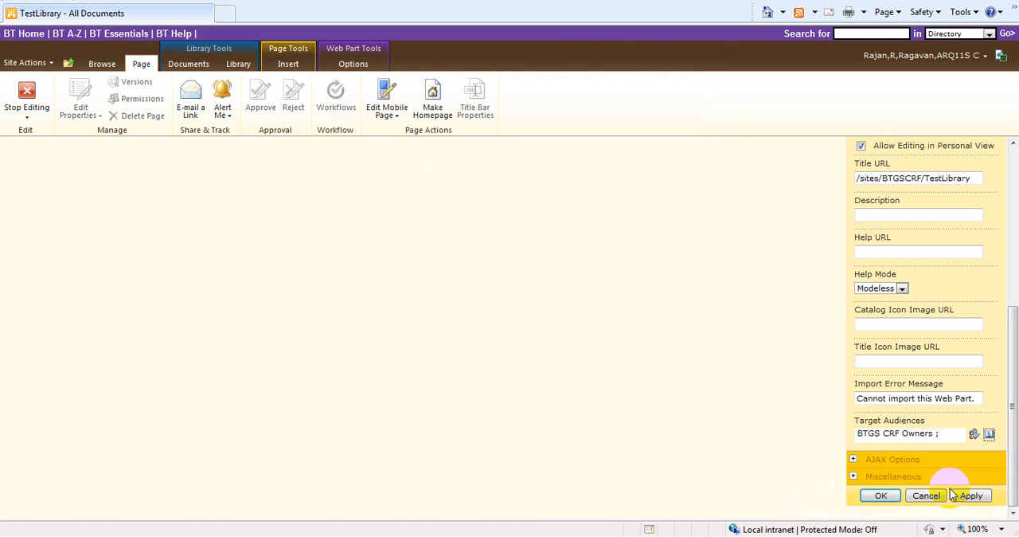
# Apply and OK the web part settings, then stop editing the TestLibrary page.
pyautogui.click(881, 495)
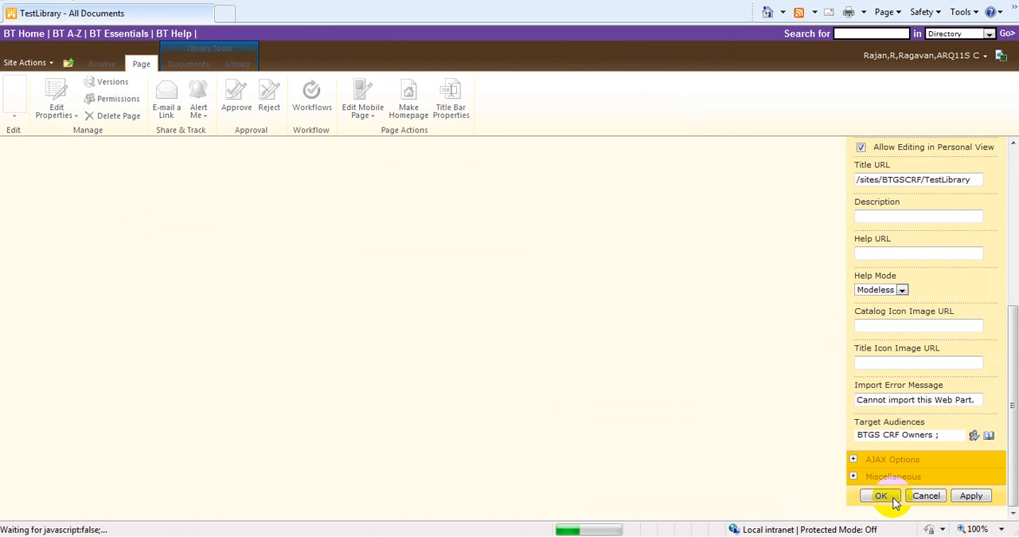
pyautogui.click(880, 496)
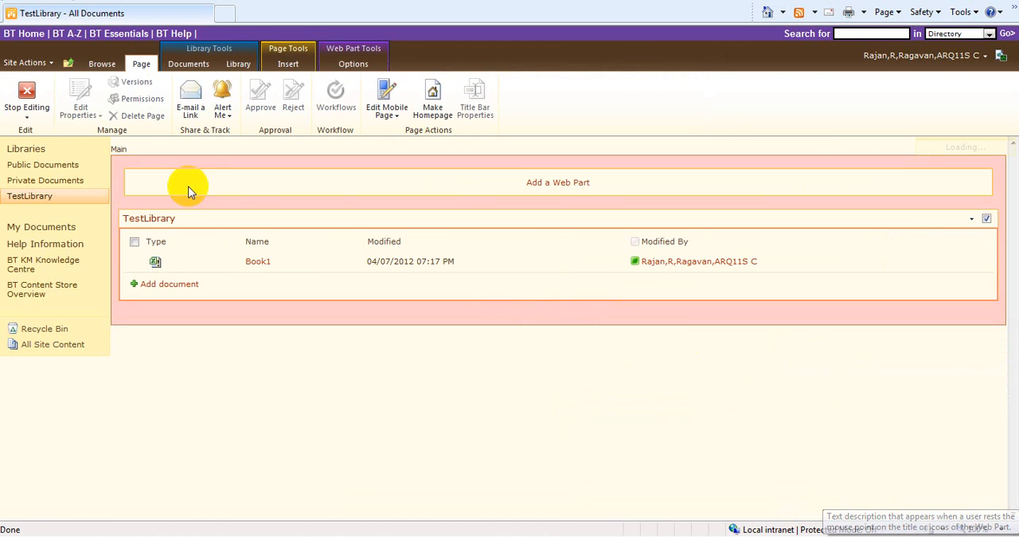
pyautogui.moveTo(141, 64)
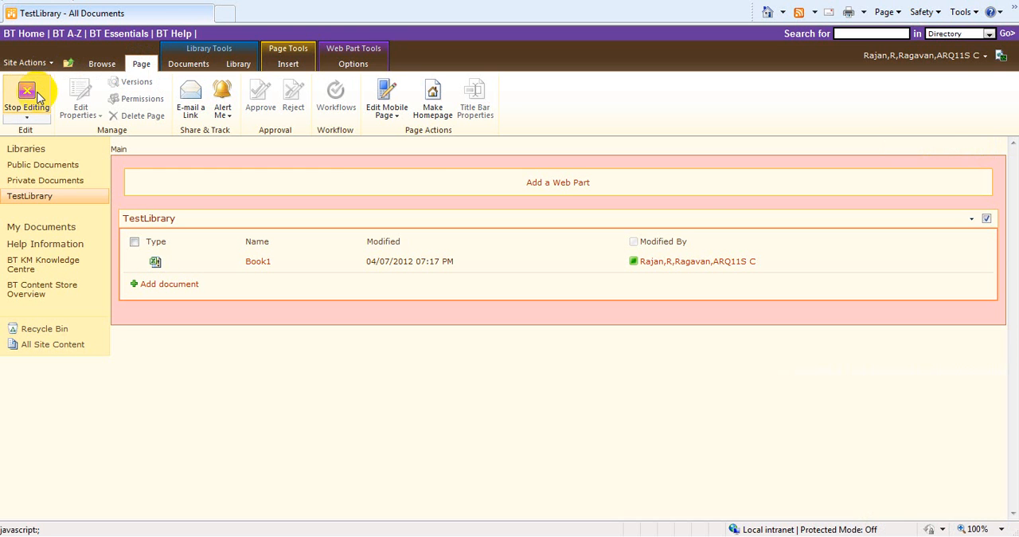
pyautogui.click(26, 95)
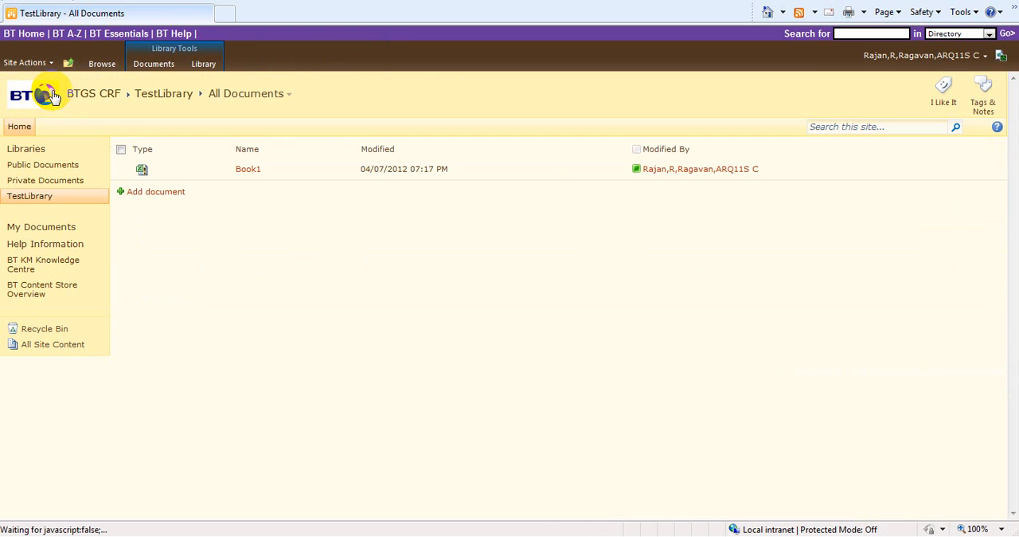